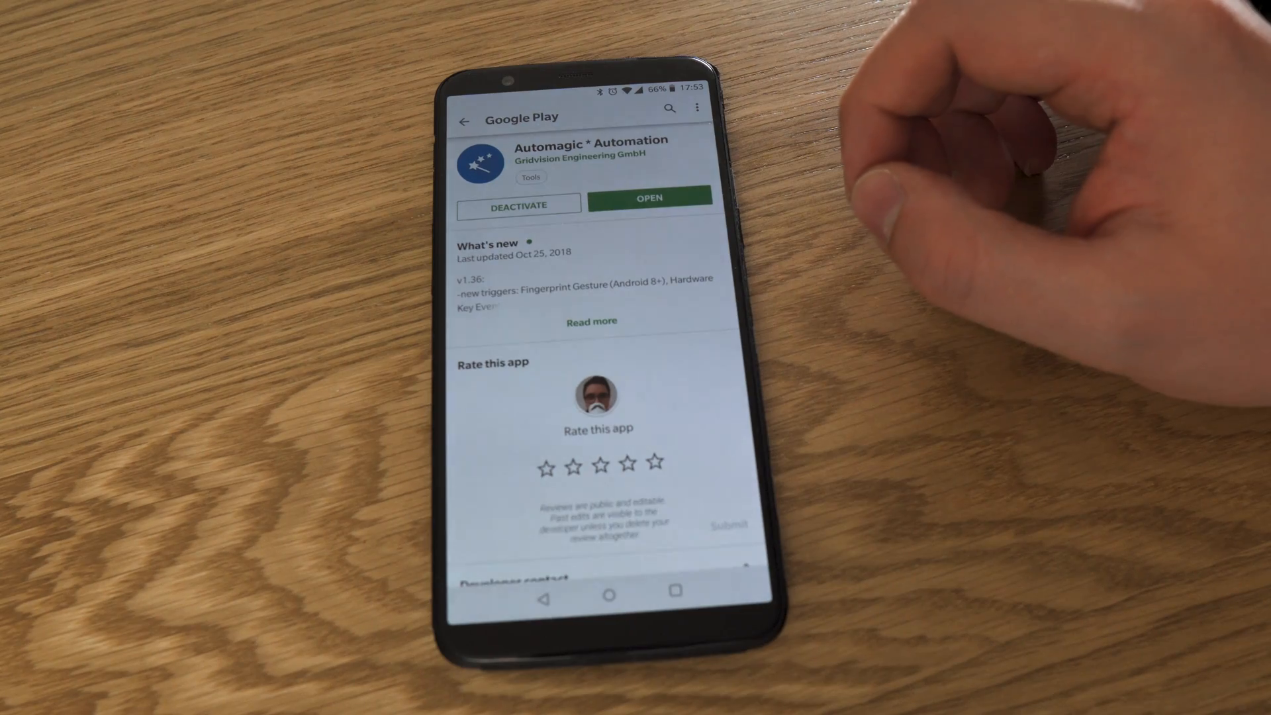
# - Launch Automagic and create a flow with a Plugin Event trigger using Received A Push
pyautogui.click(648, 198)
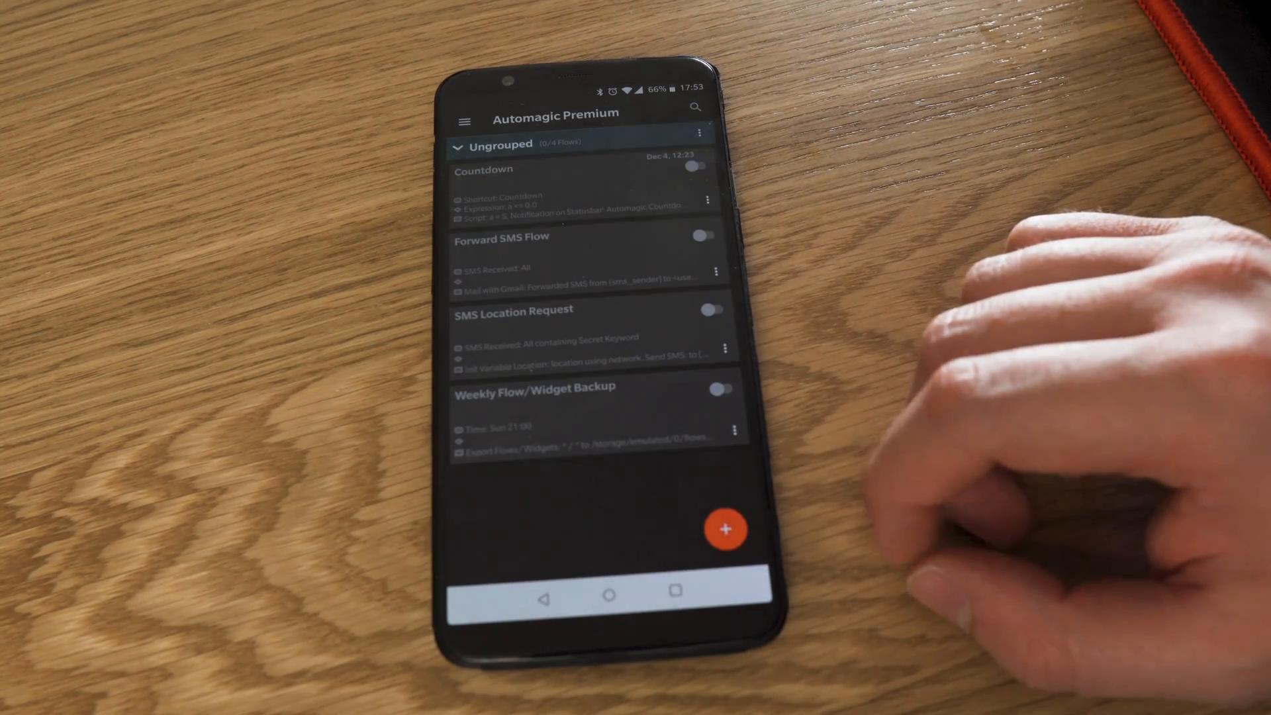
pyautogui.click(725, 530)
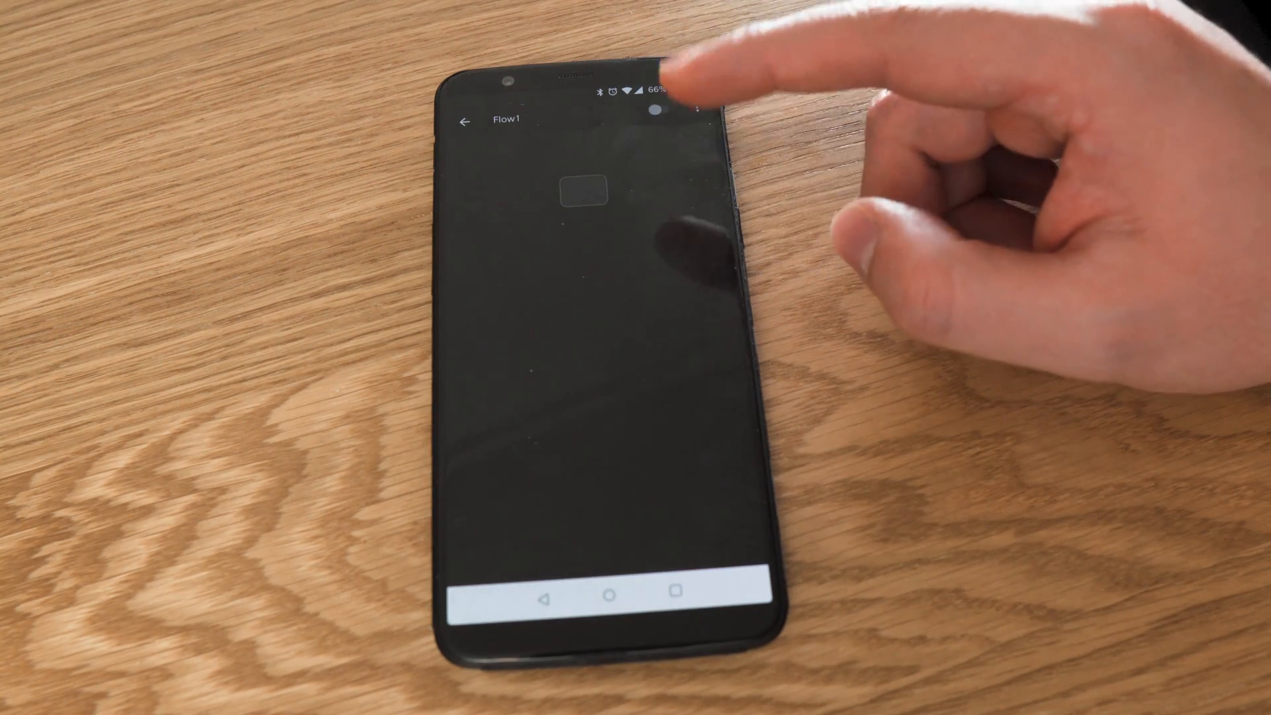
pyautogui.click(584, 192)
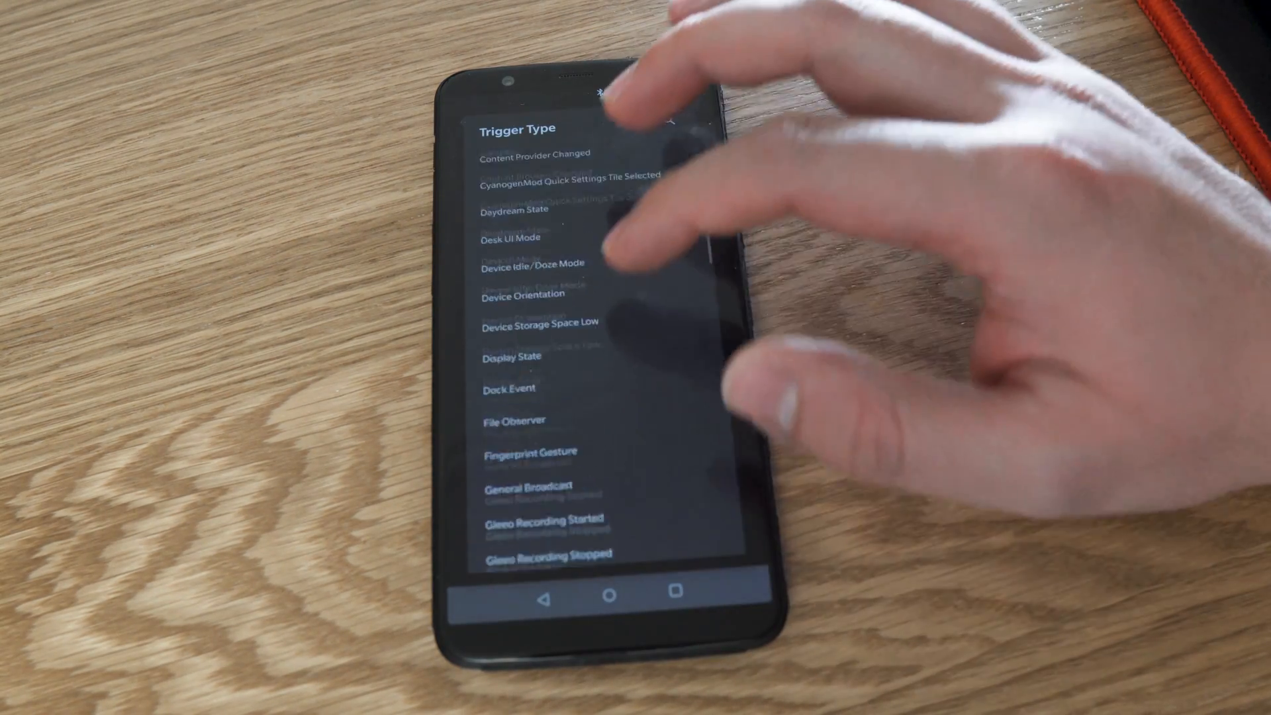
pyautogui.scroll(-3)
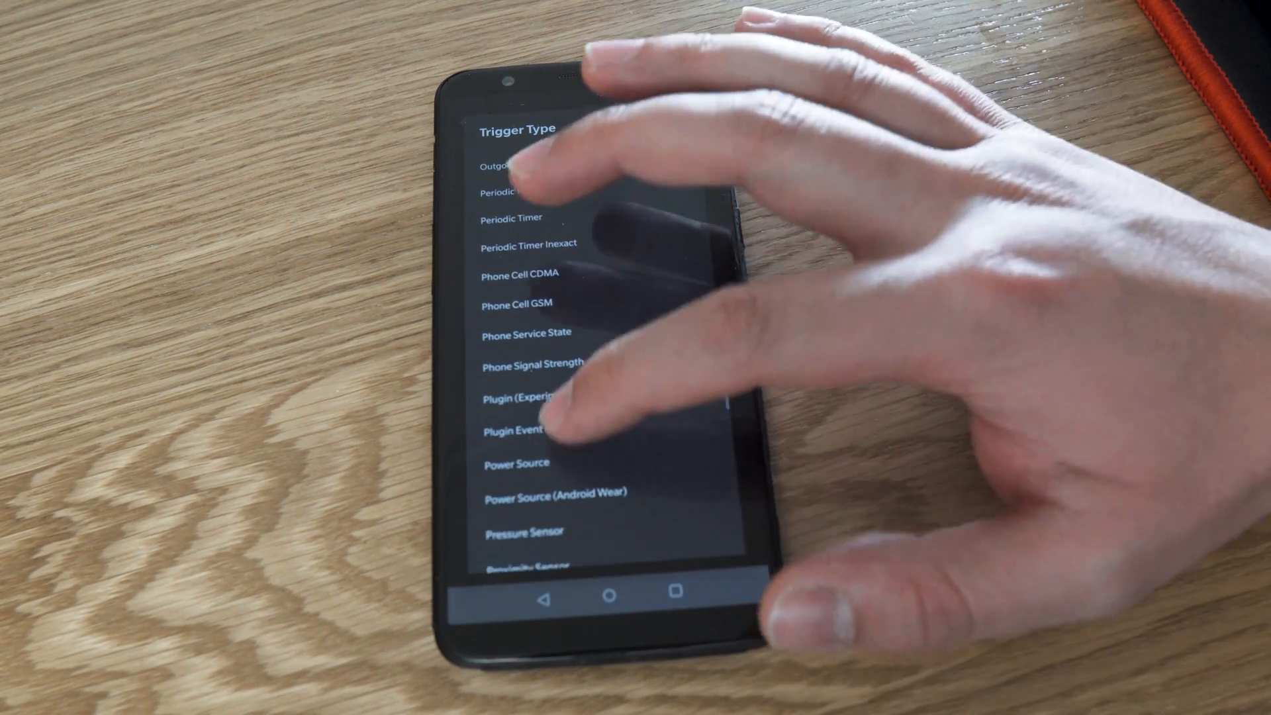
pyautogui.click(517, 430)
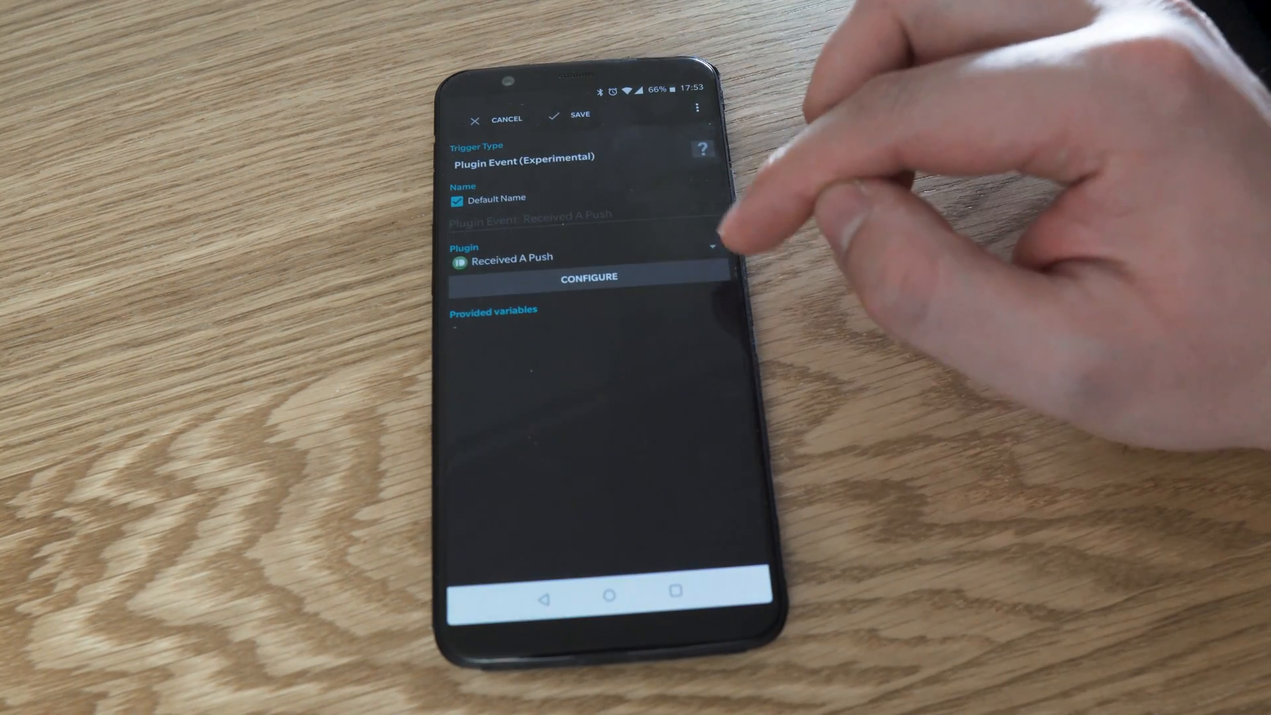
pyautogui.moveTo(729, 243)
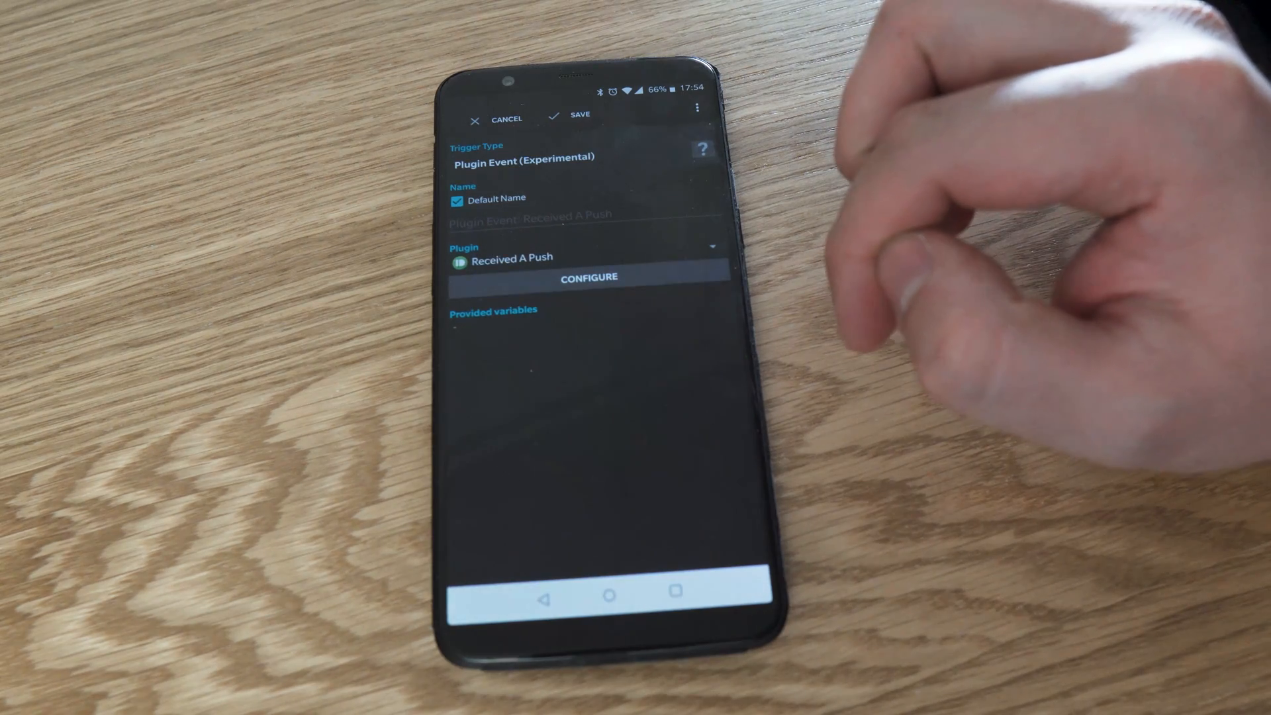
# - Filter the Received A Push trigger to notes from myself containing WOL_PC
pyautogui.click(589, 277)
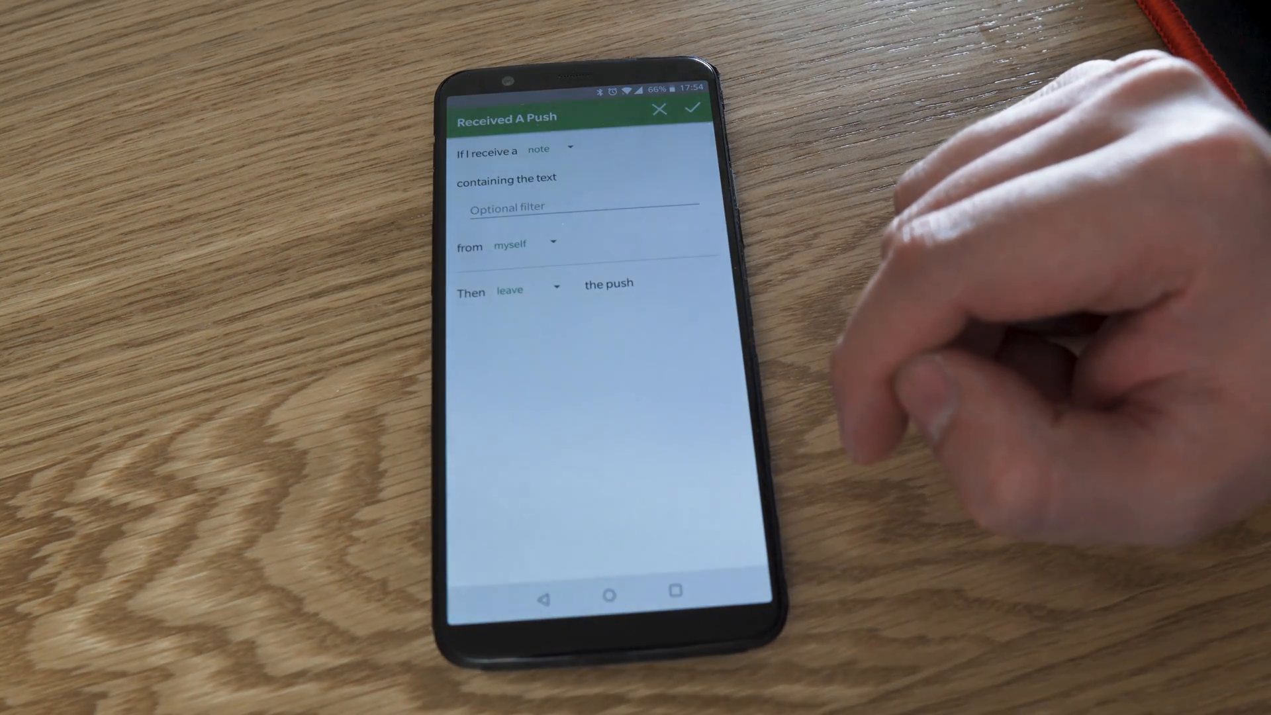
pyautogui.click(582, 207)
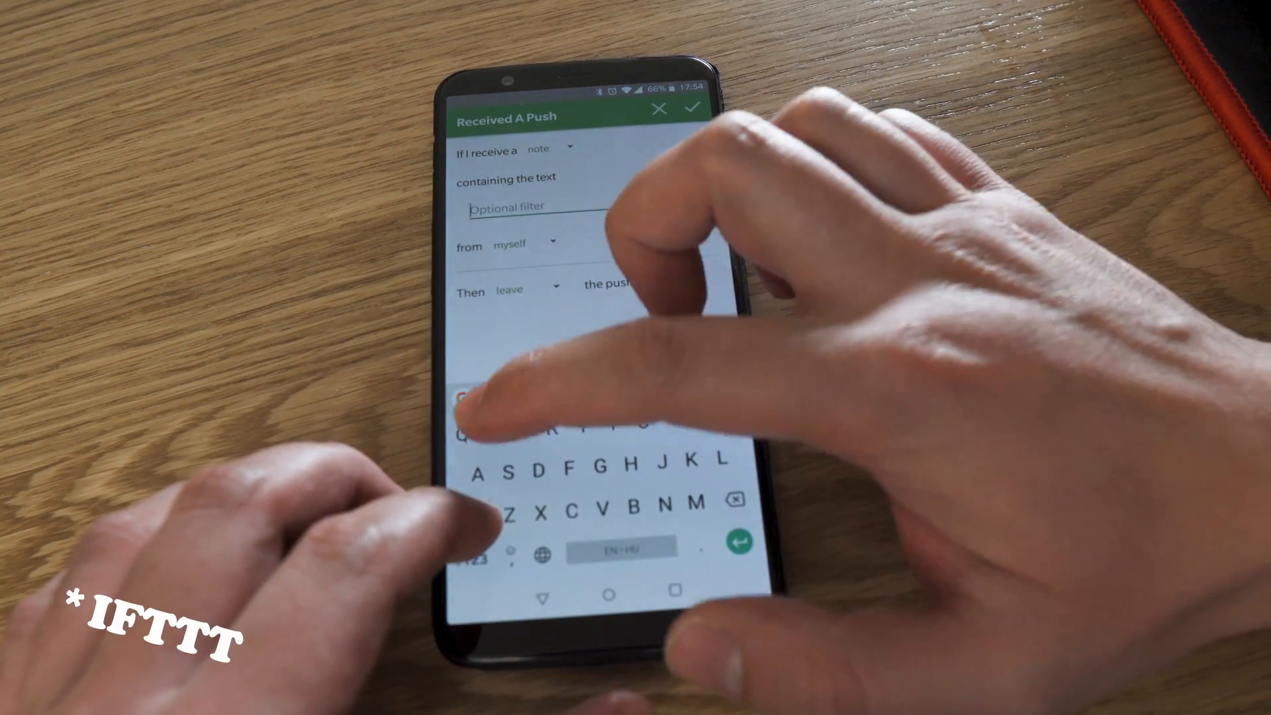
pyautogui.write('WOL_PC')
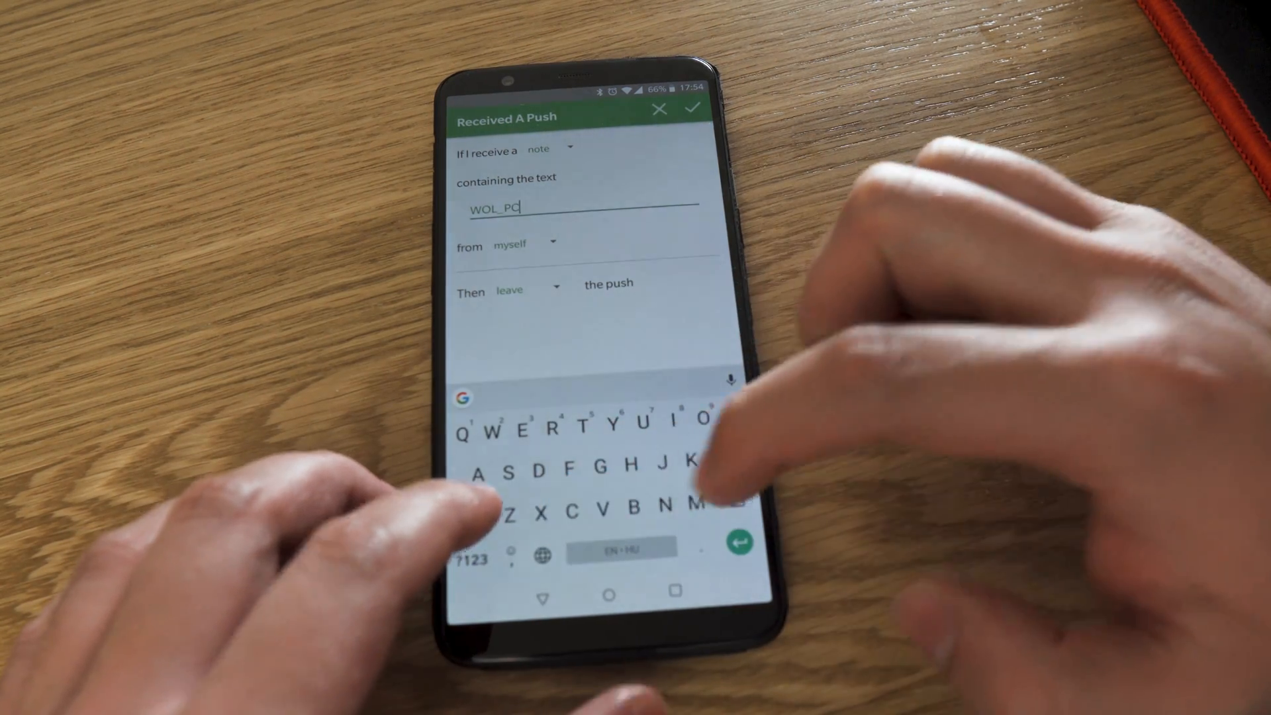
pyautogui.click(527, 242)
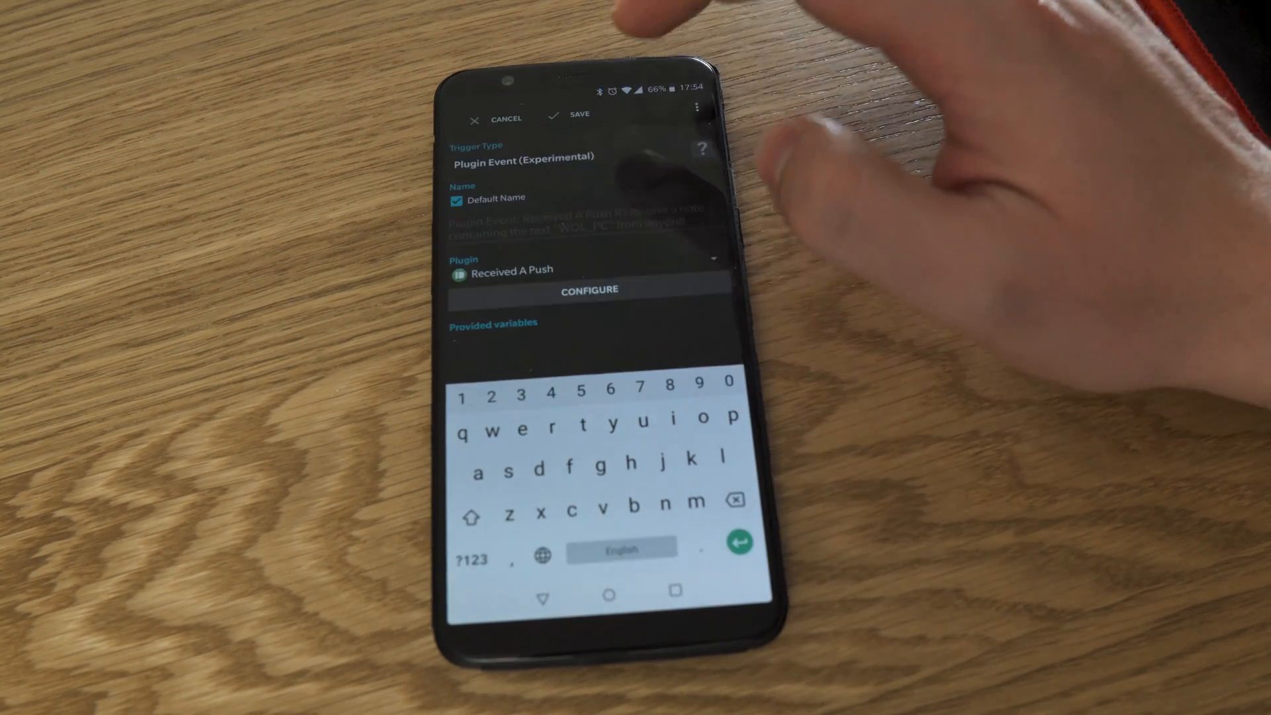
# - Save the trigger and add a Send Wake on LAN Packet action to 192.168.1.255, port 9
pyautogui.click(577, 114)
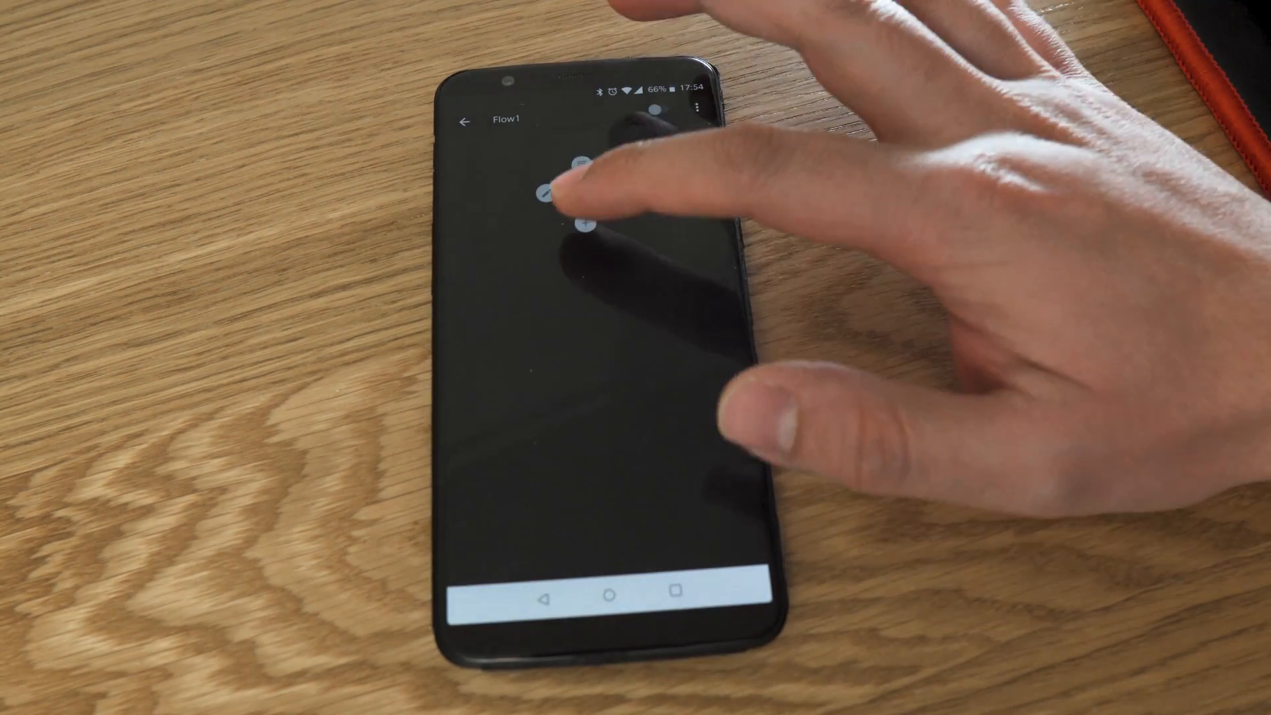
pyautogui.click(584, 187)
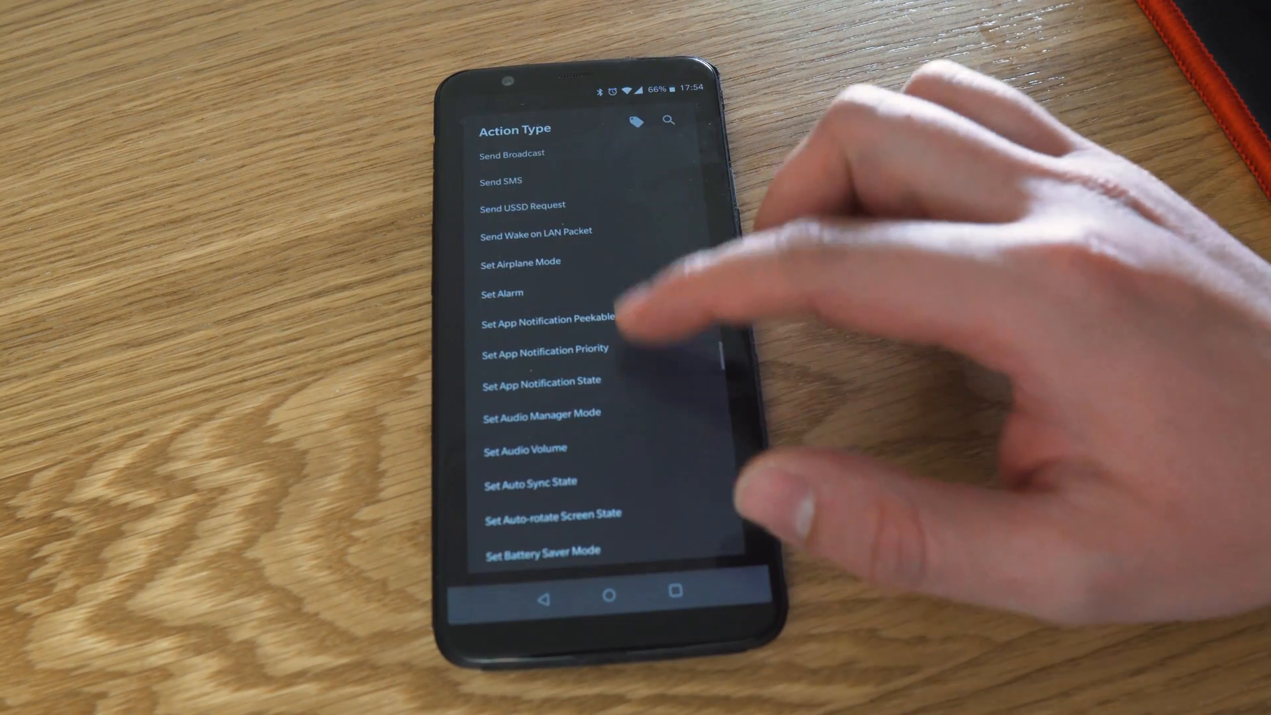
pyautogui.click(535, 231)
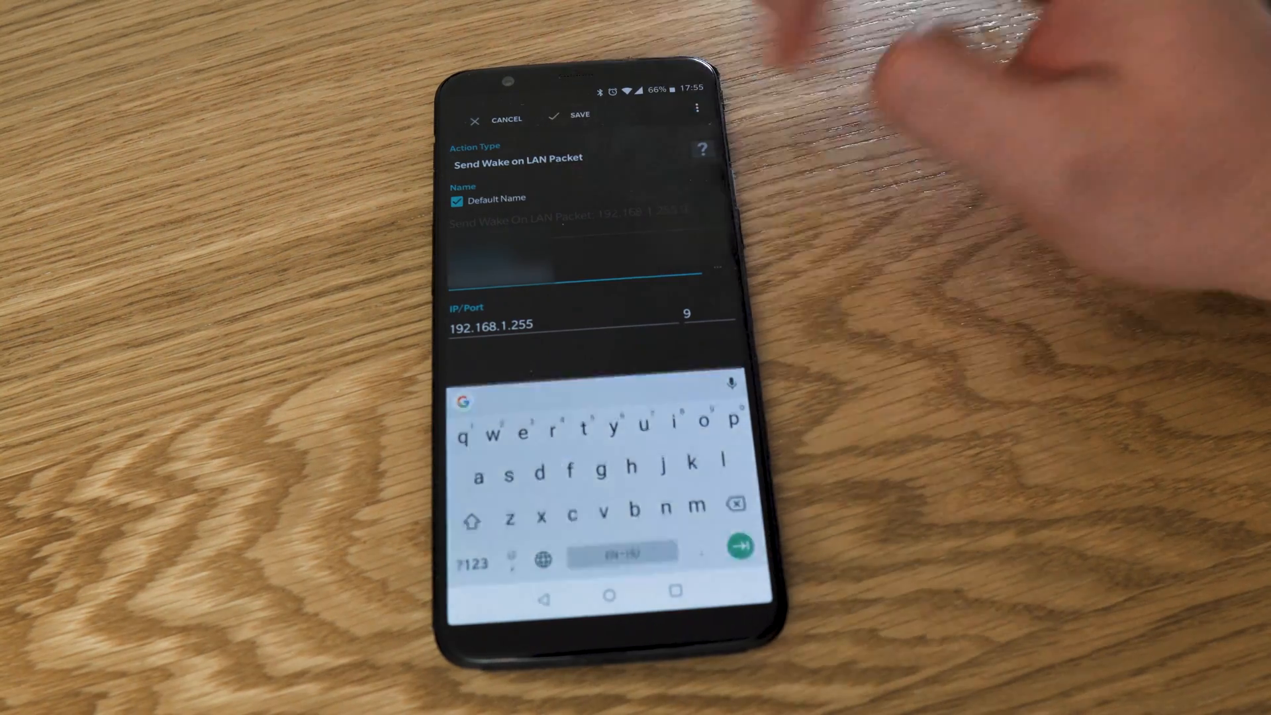
pyautogui.click(571, 116)
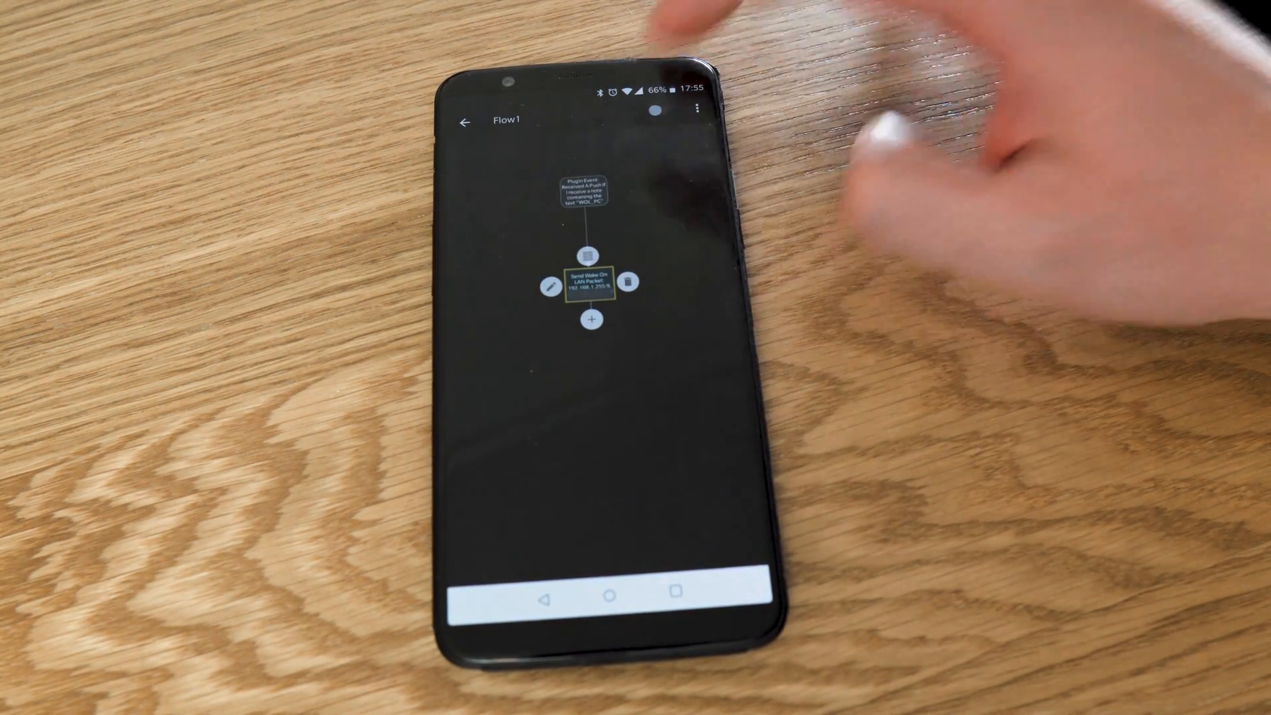